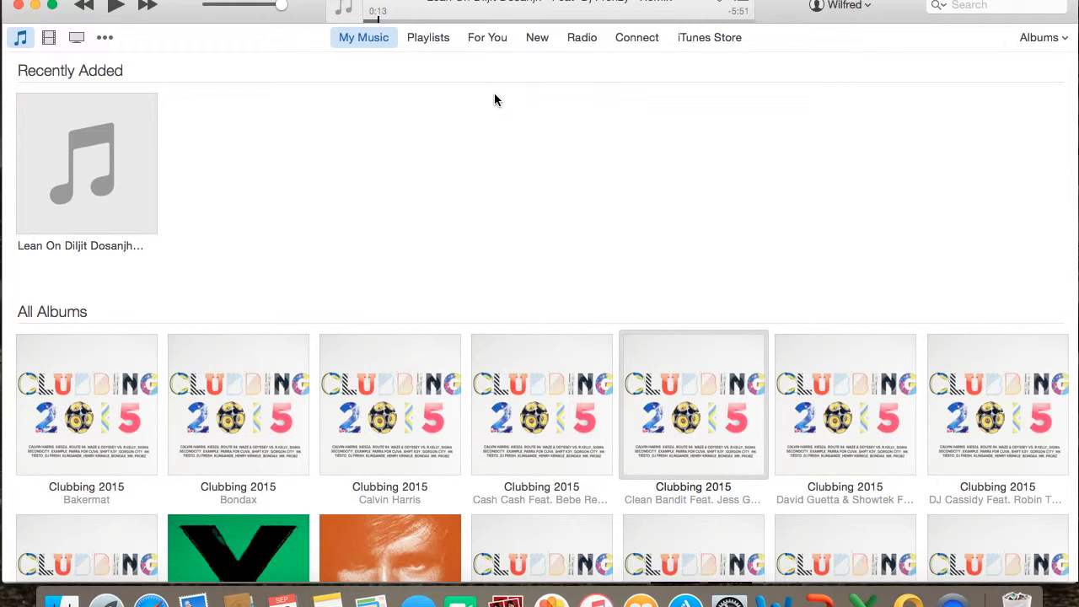
Step: Expand Recently Added and start playing Lean On Diljit Dosanjh Feat Dj Frenzy ReMix
click(86, 164)
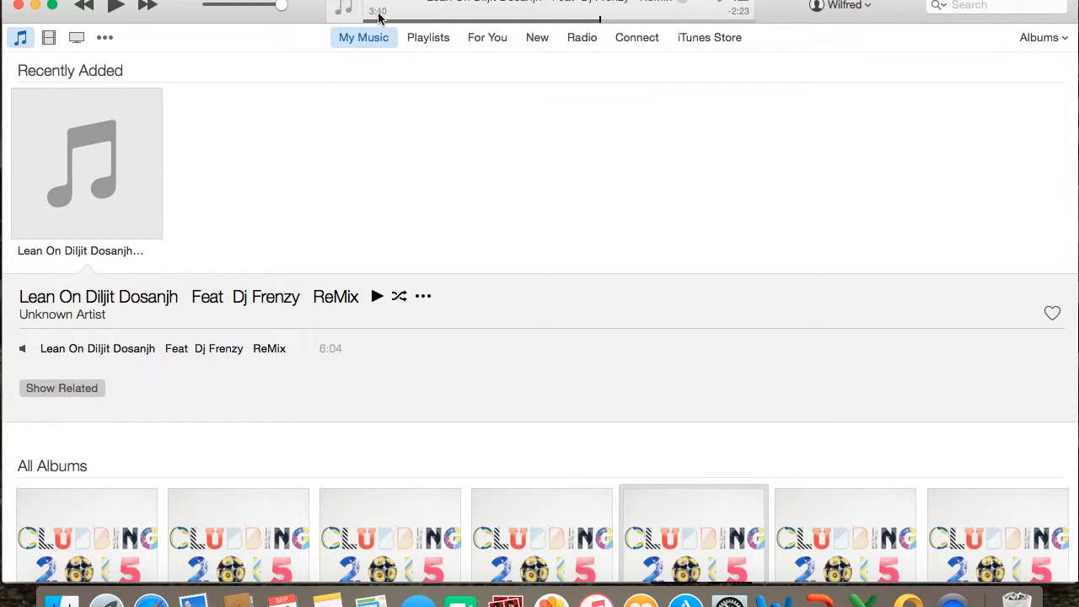
mouse_move(601, 27)
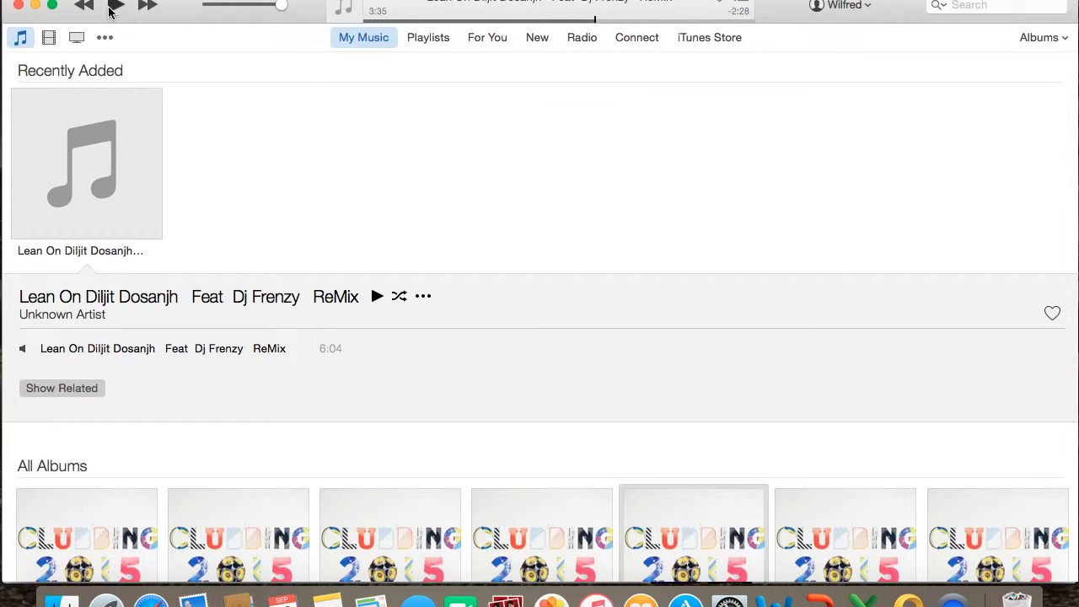
click(115, 7)
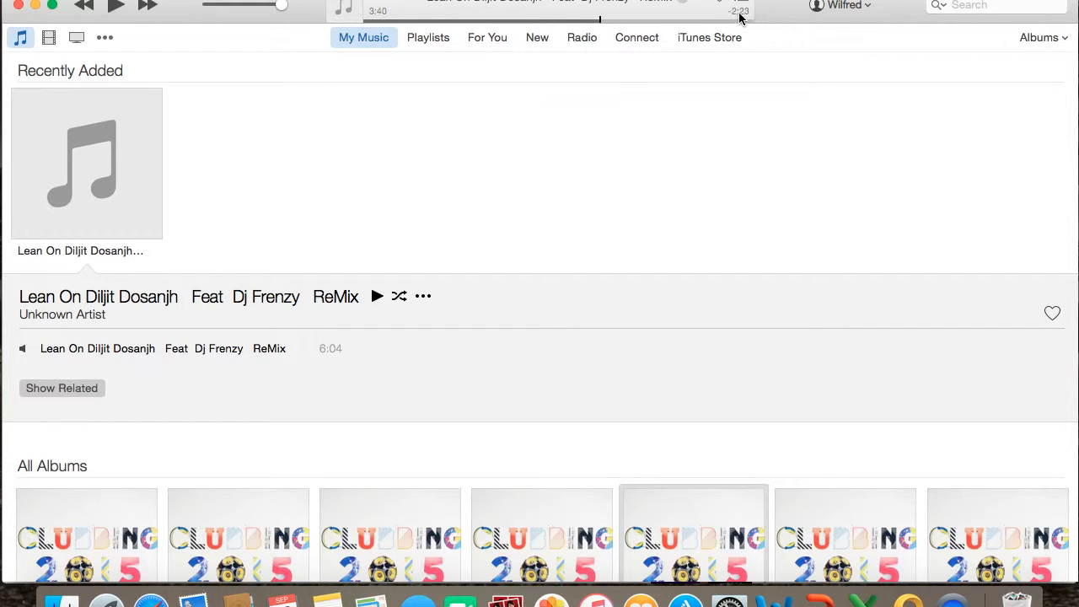
mouse_move(634, 30)
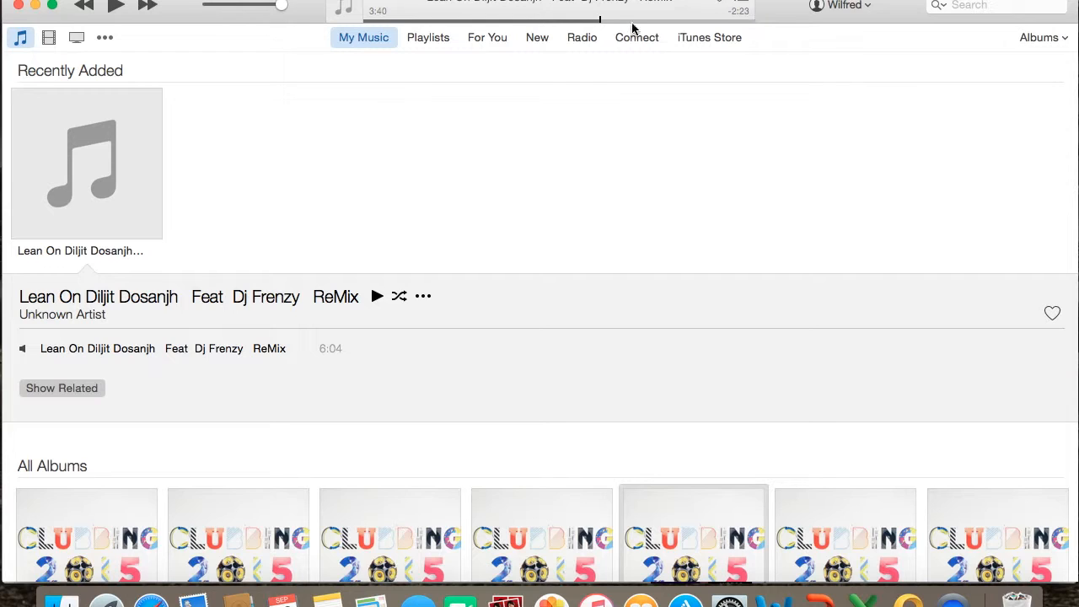
mouse_move(746, 26)
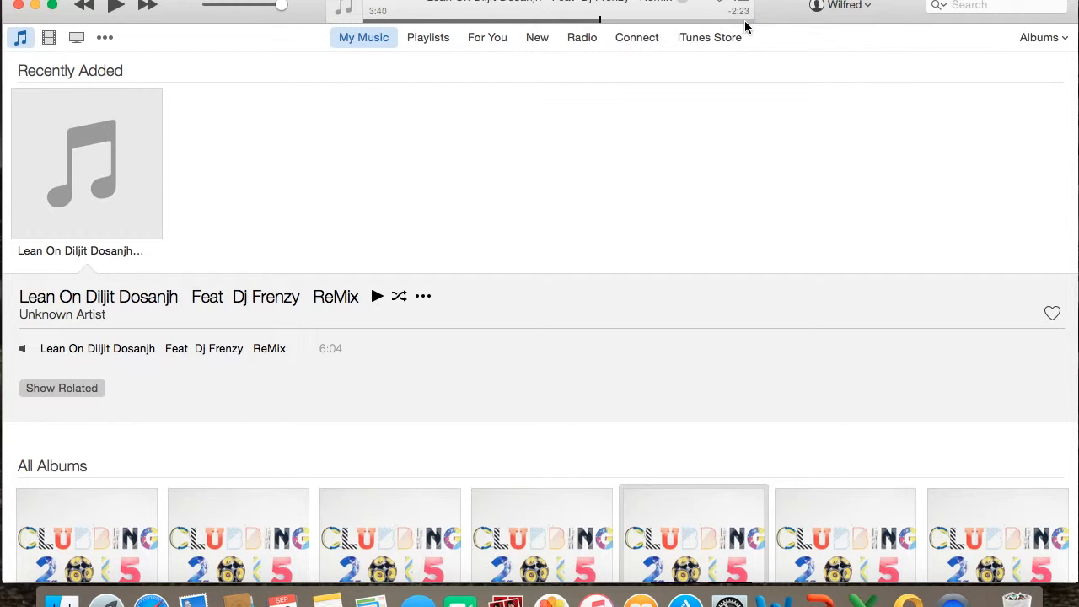
mouse_move(614, 24)
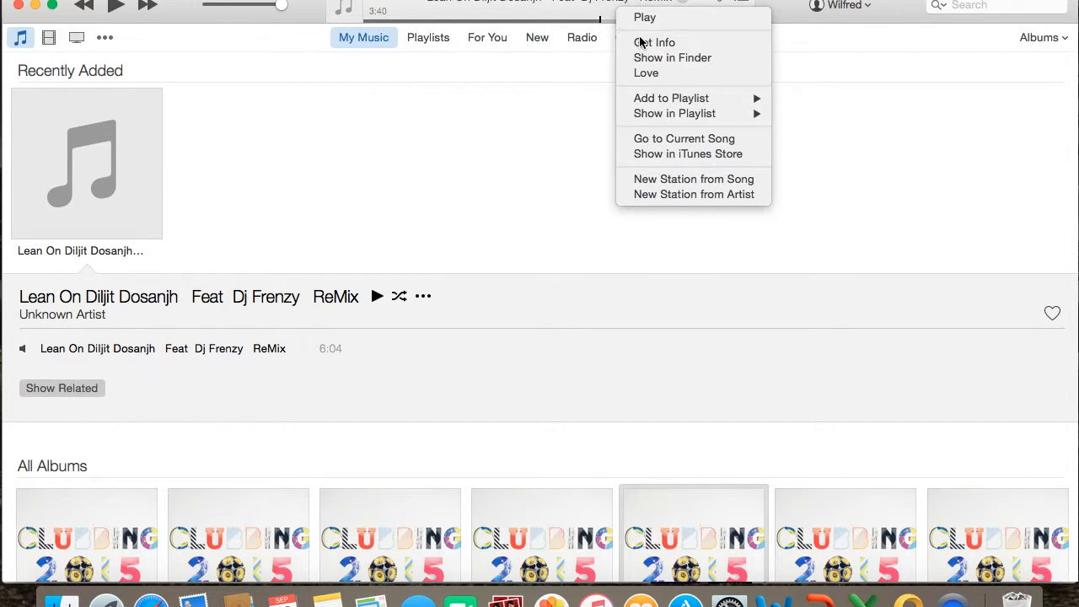
Step: In Get Info Options, set the song's stop time to 3:40 and confirm
click(654, 42)
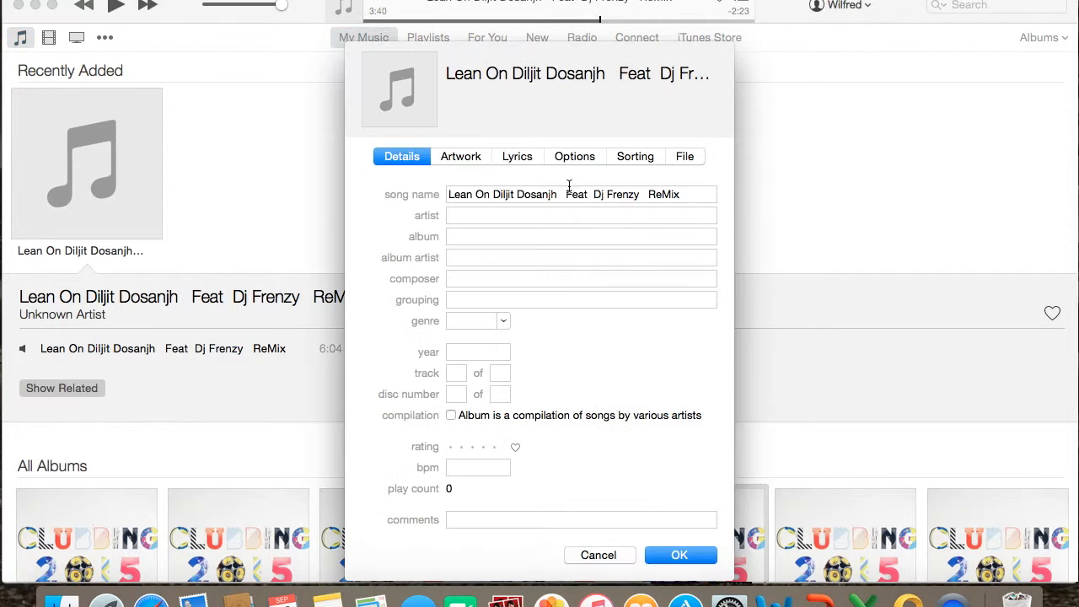
click(573, 155)
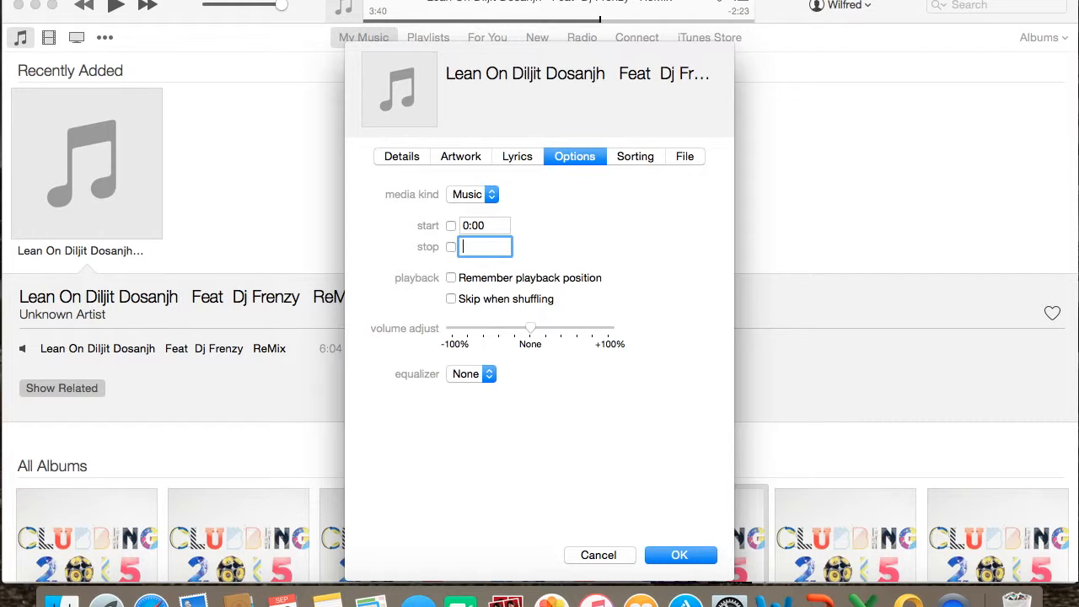
text(3:40)
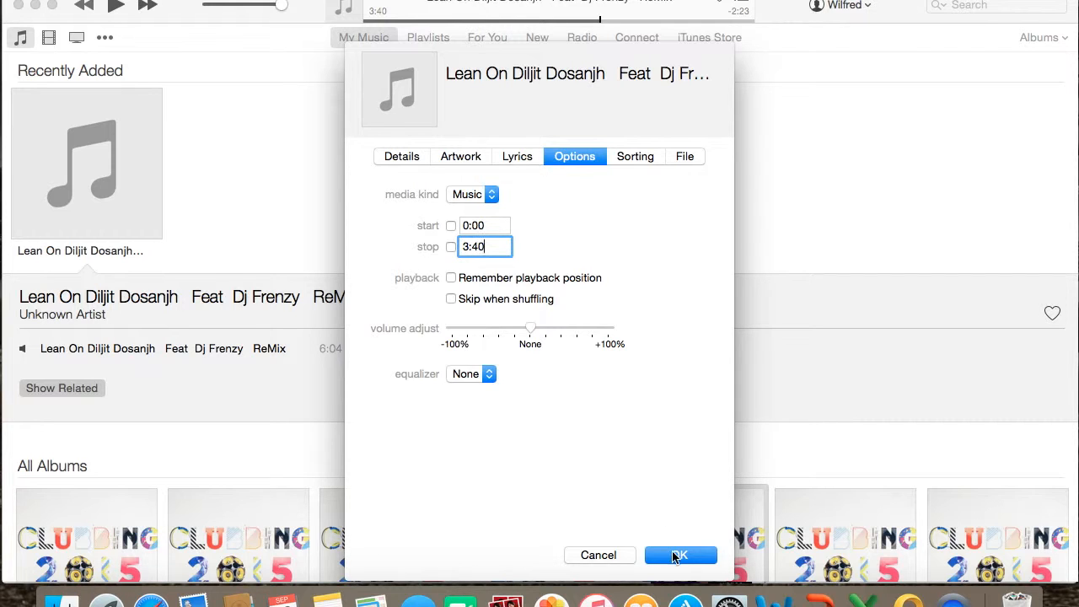
click(681, 555)
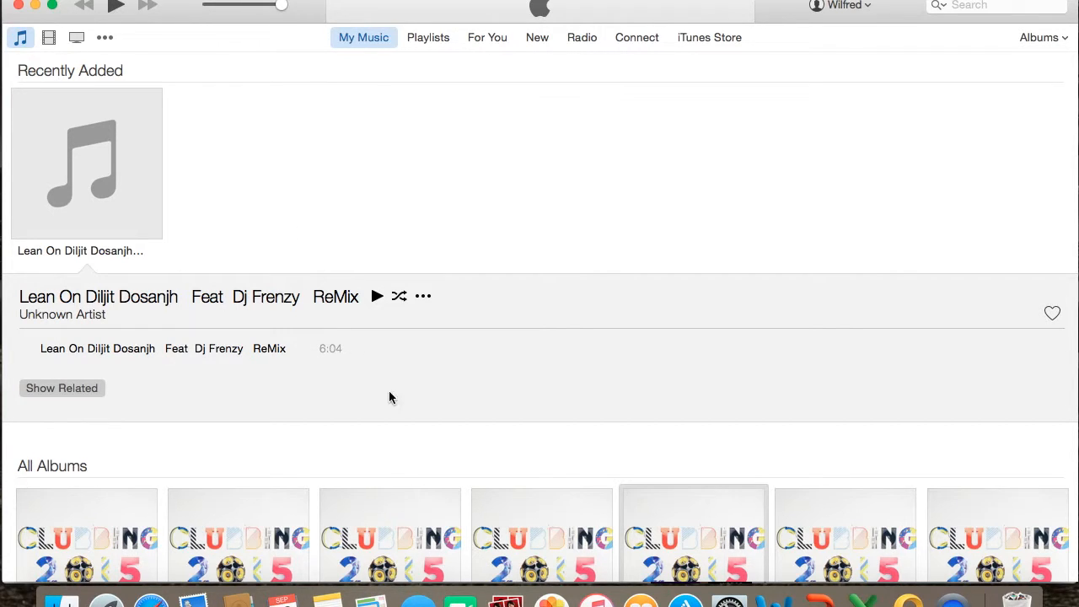
mouse_move(348, 364)
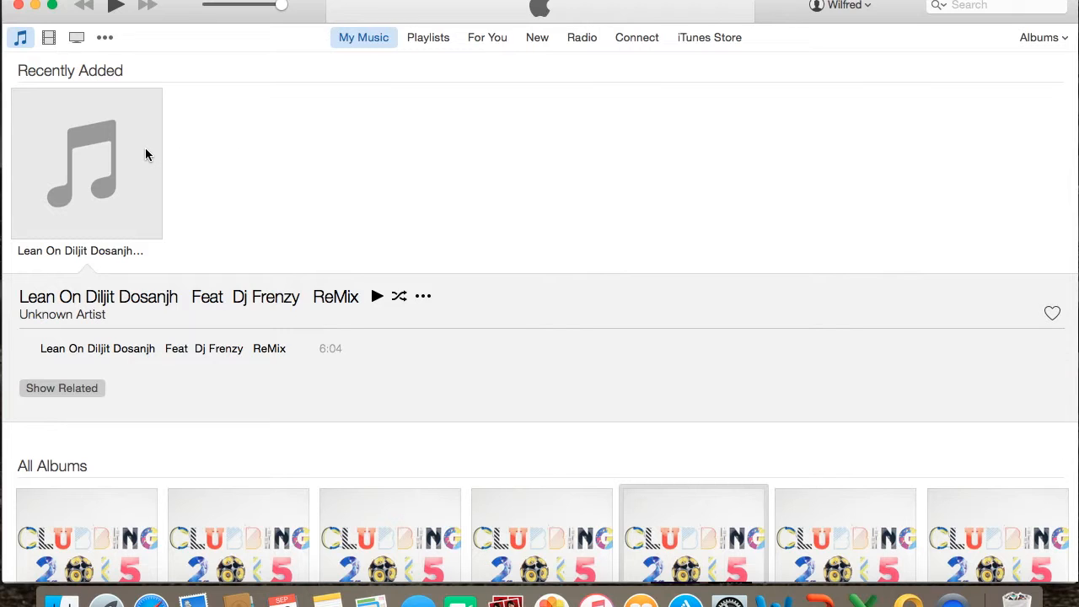
Step: Create an AAC version of the song, adding a 3:40 copy
right_click(88, 162)
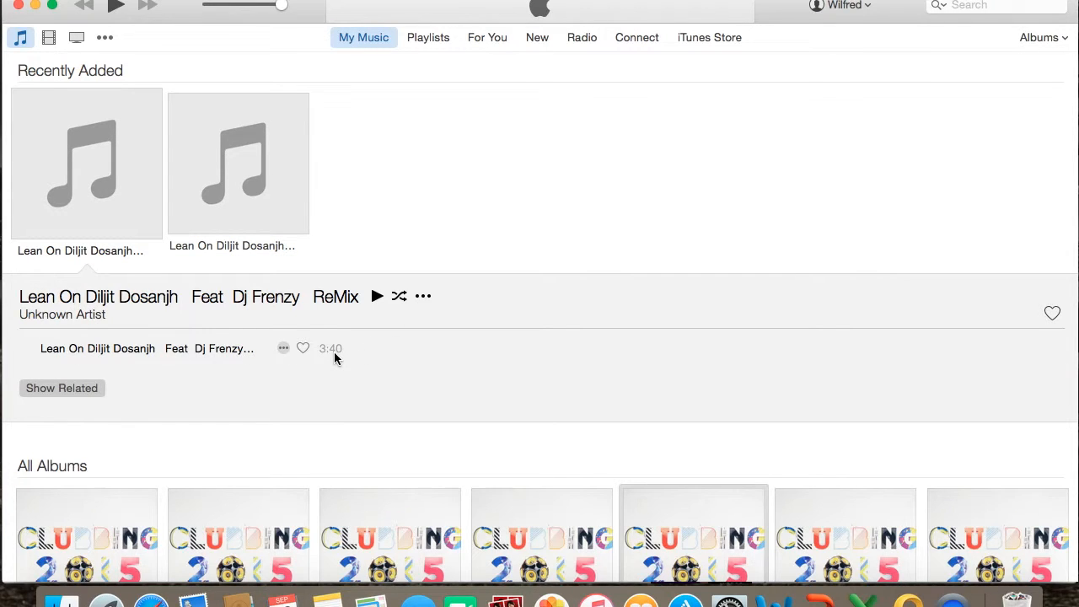
click(240, 162)
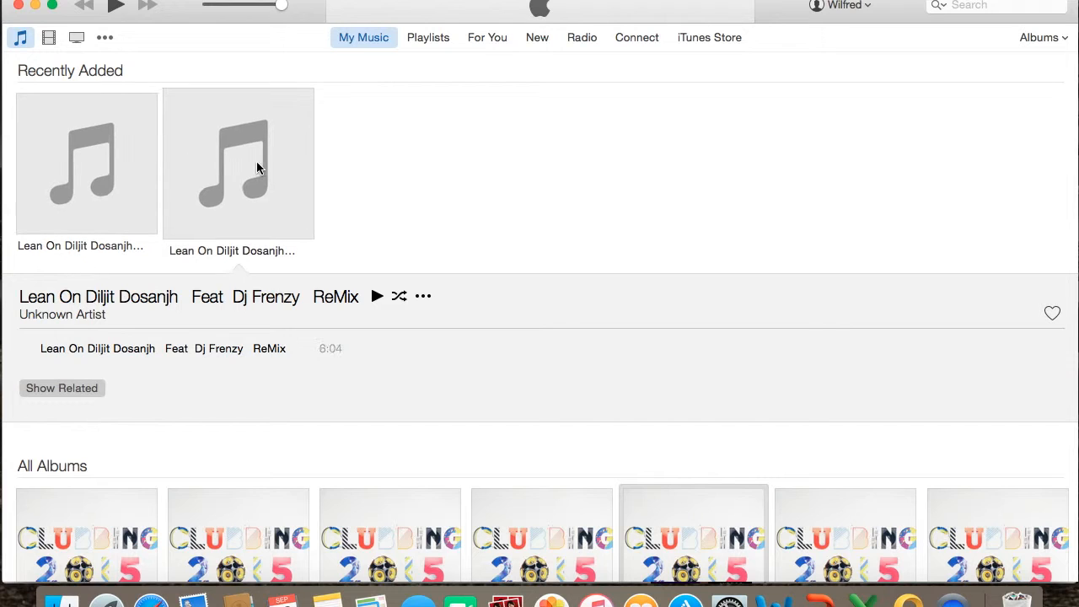
Step: Delete the original 6:04 song, leaving only the 3:40 copy
right_click(239, 162)
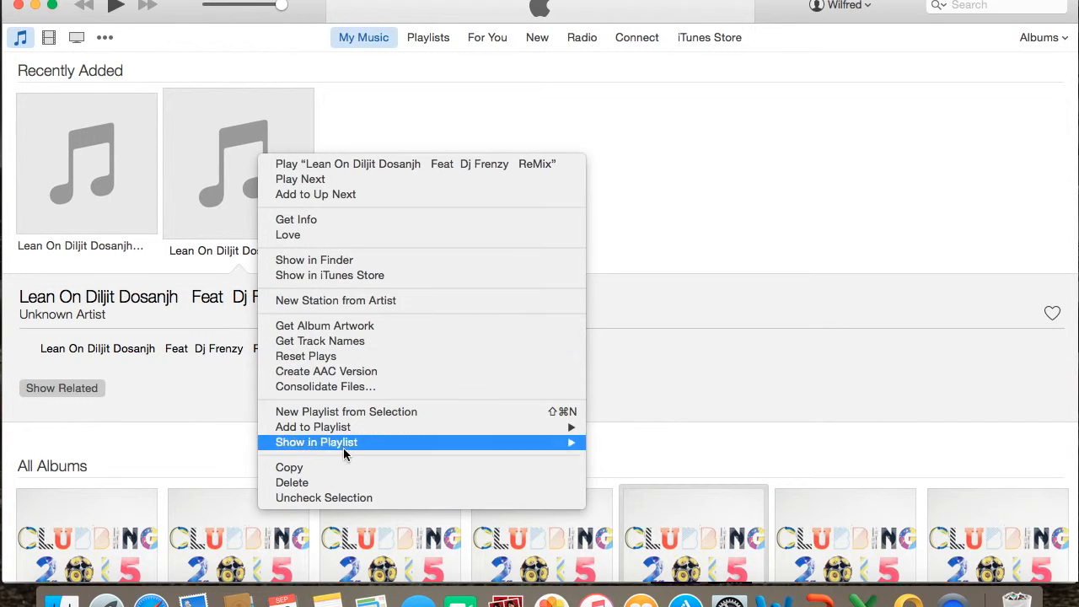
click(684, 253)
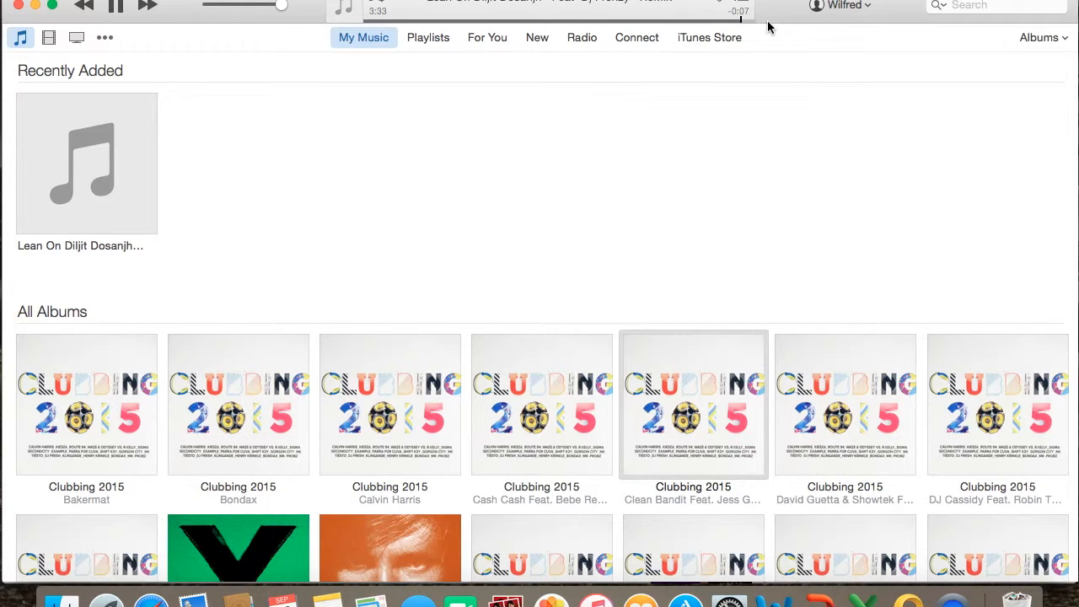
mouse_move(132, 196)
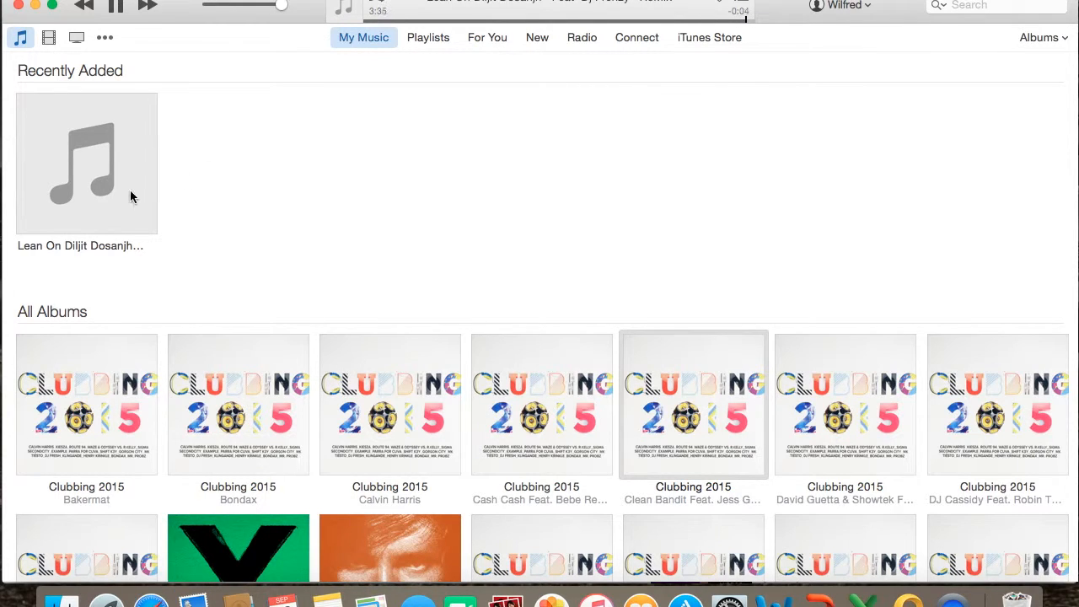